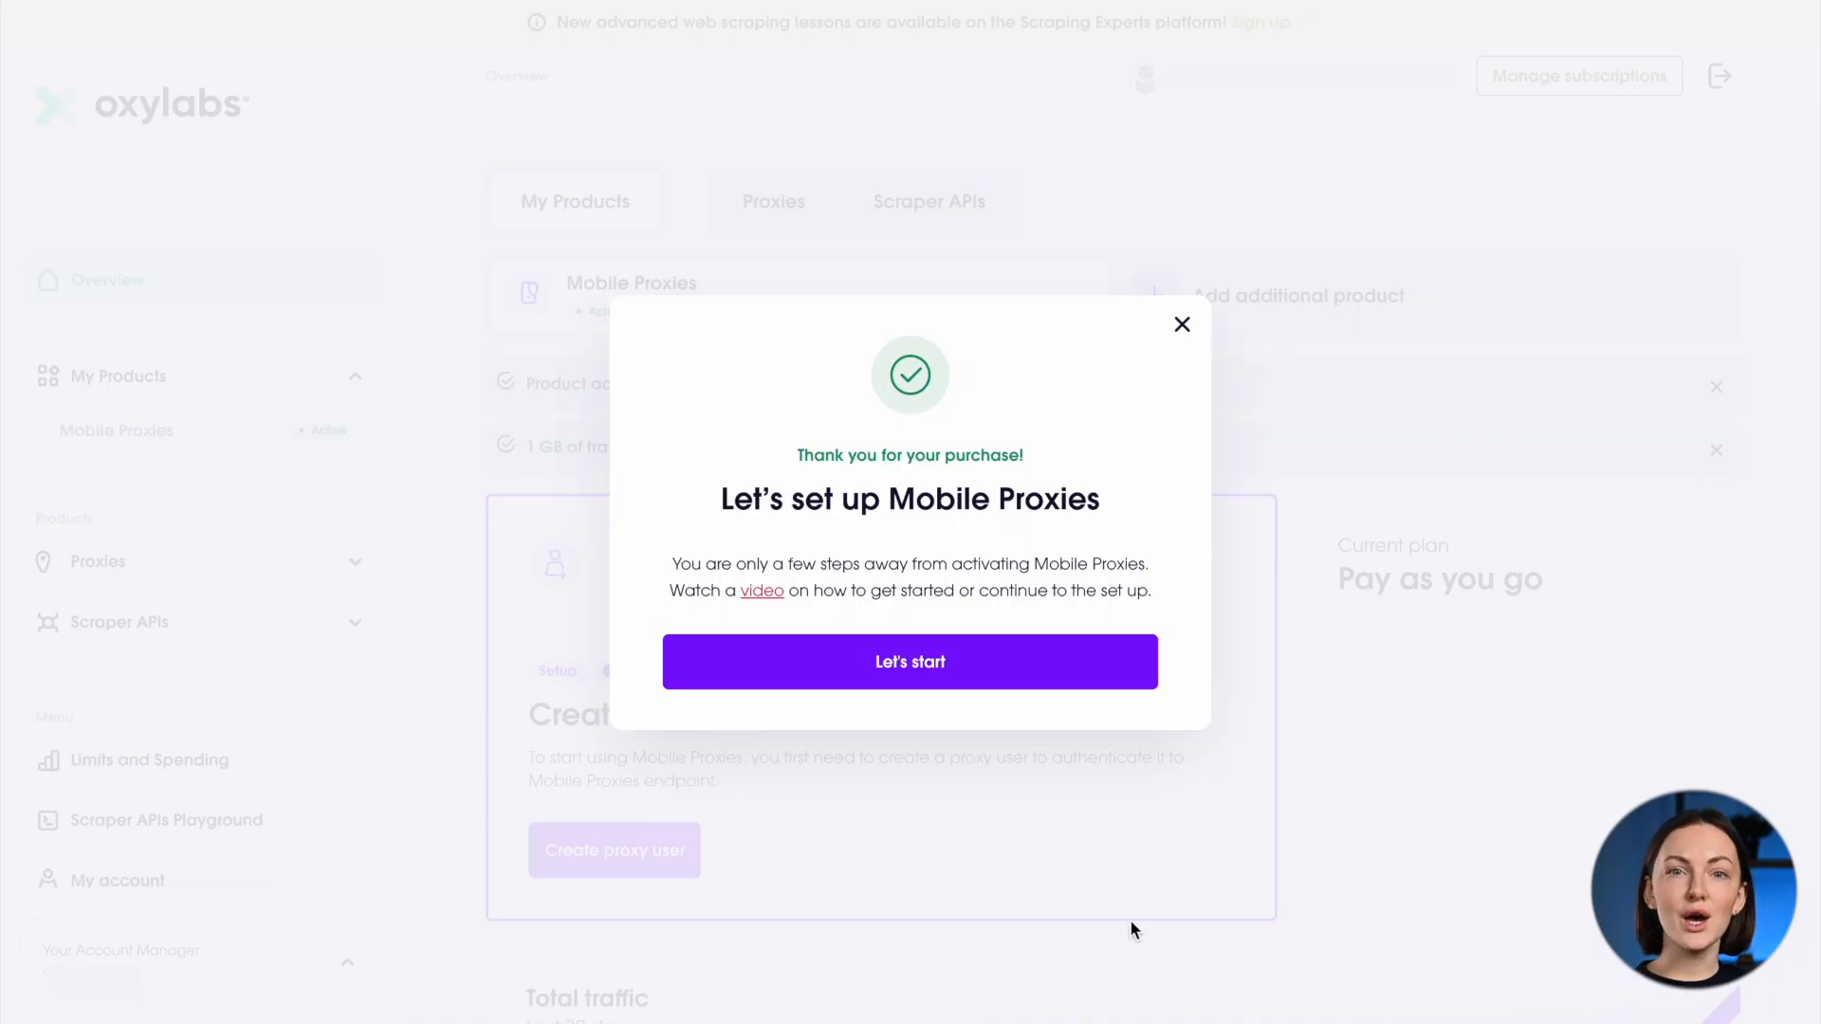
{"action": "mouse_move", "coordinate": [1026, 694]}
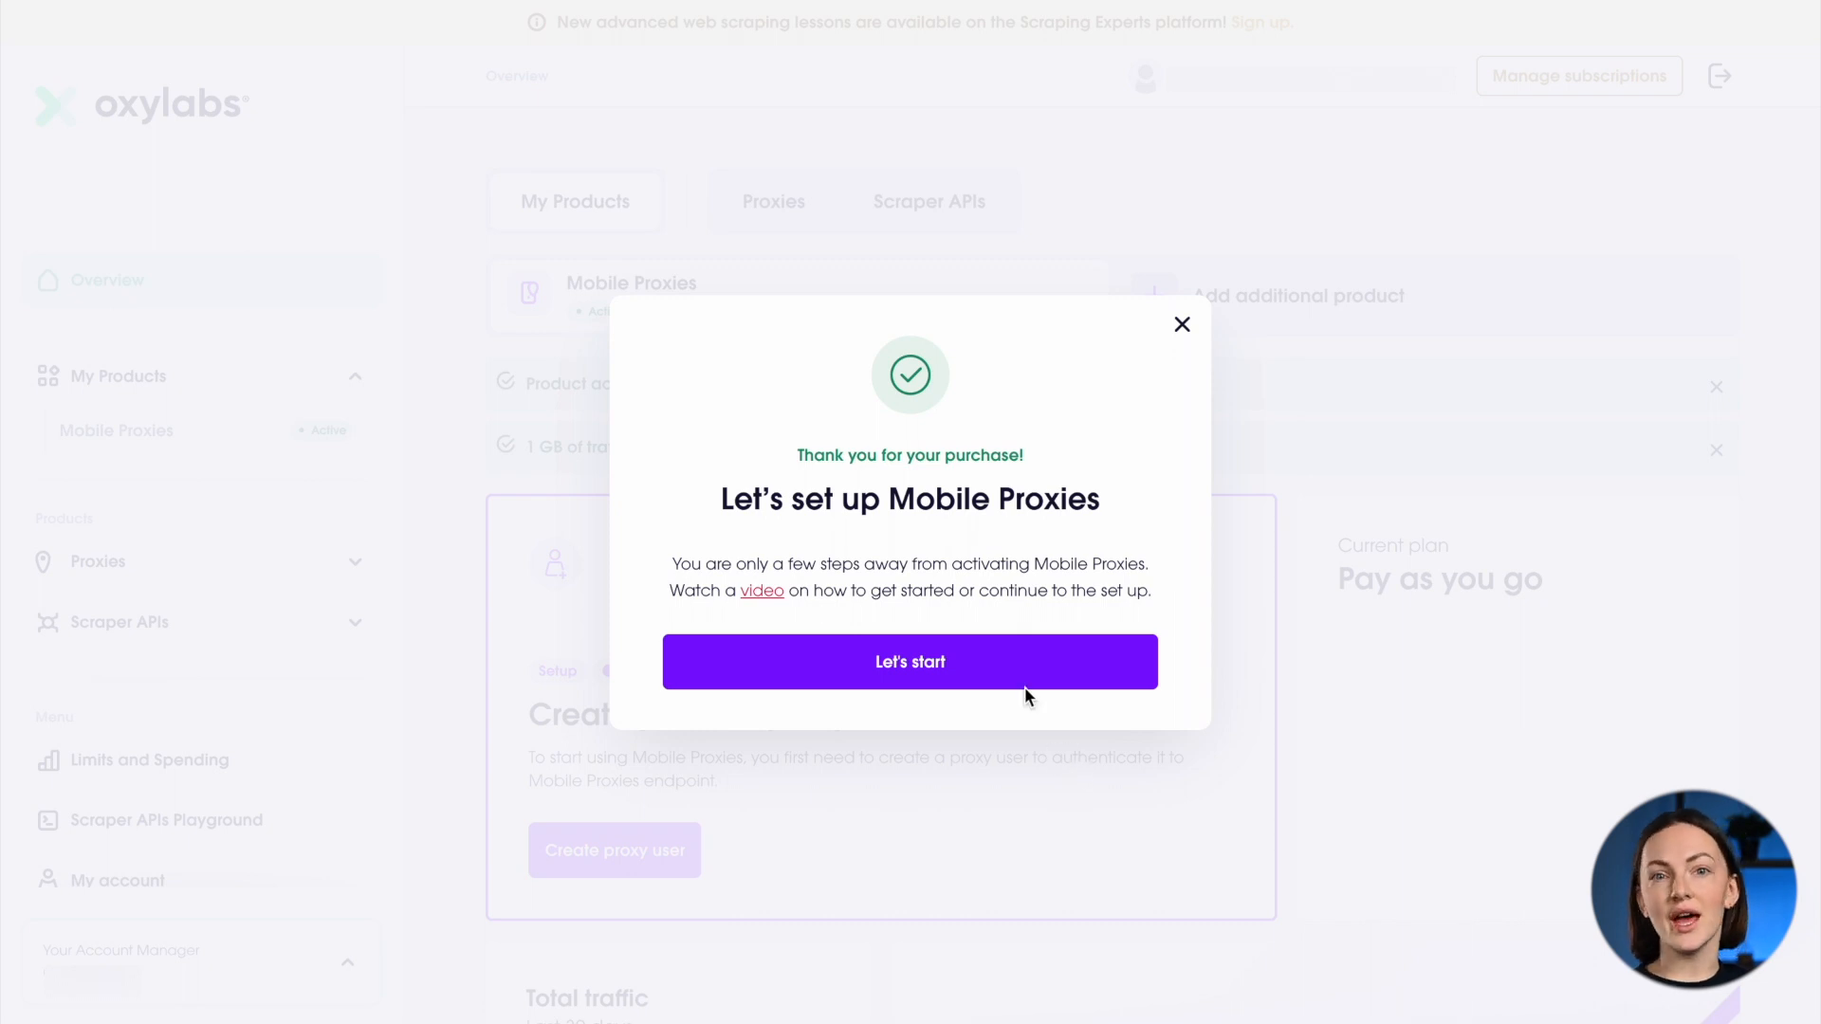
{"action": "left_click", "coordinate": [909, 662]}
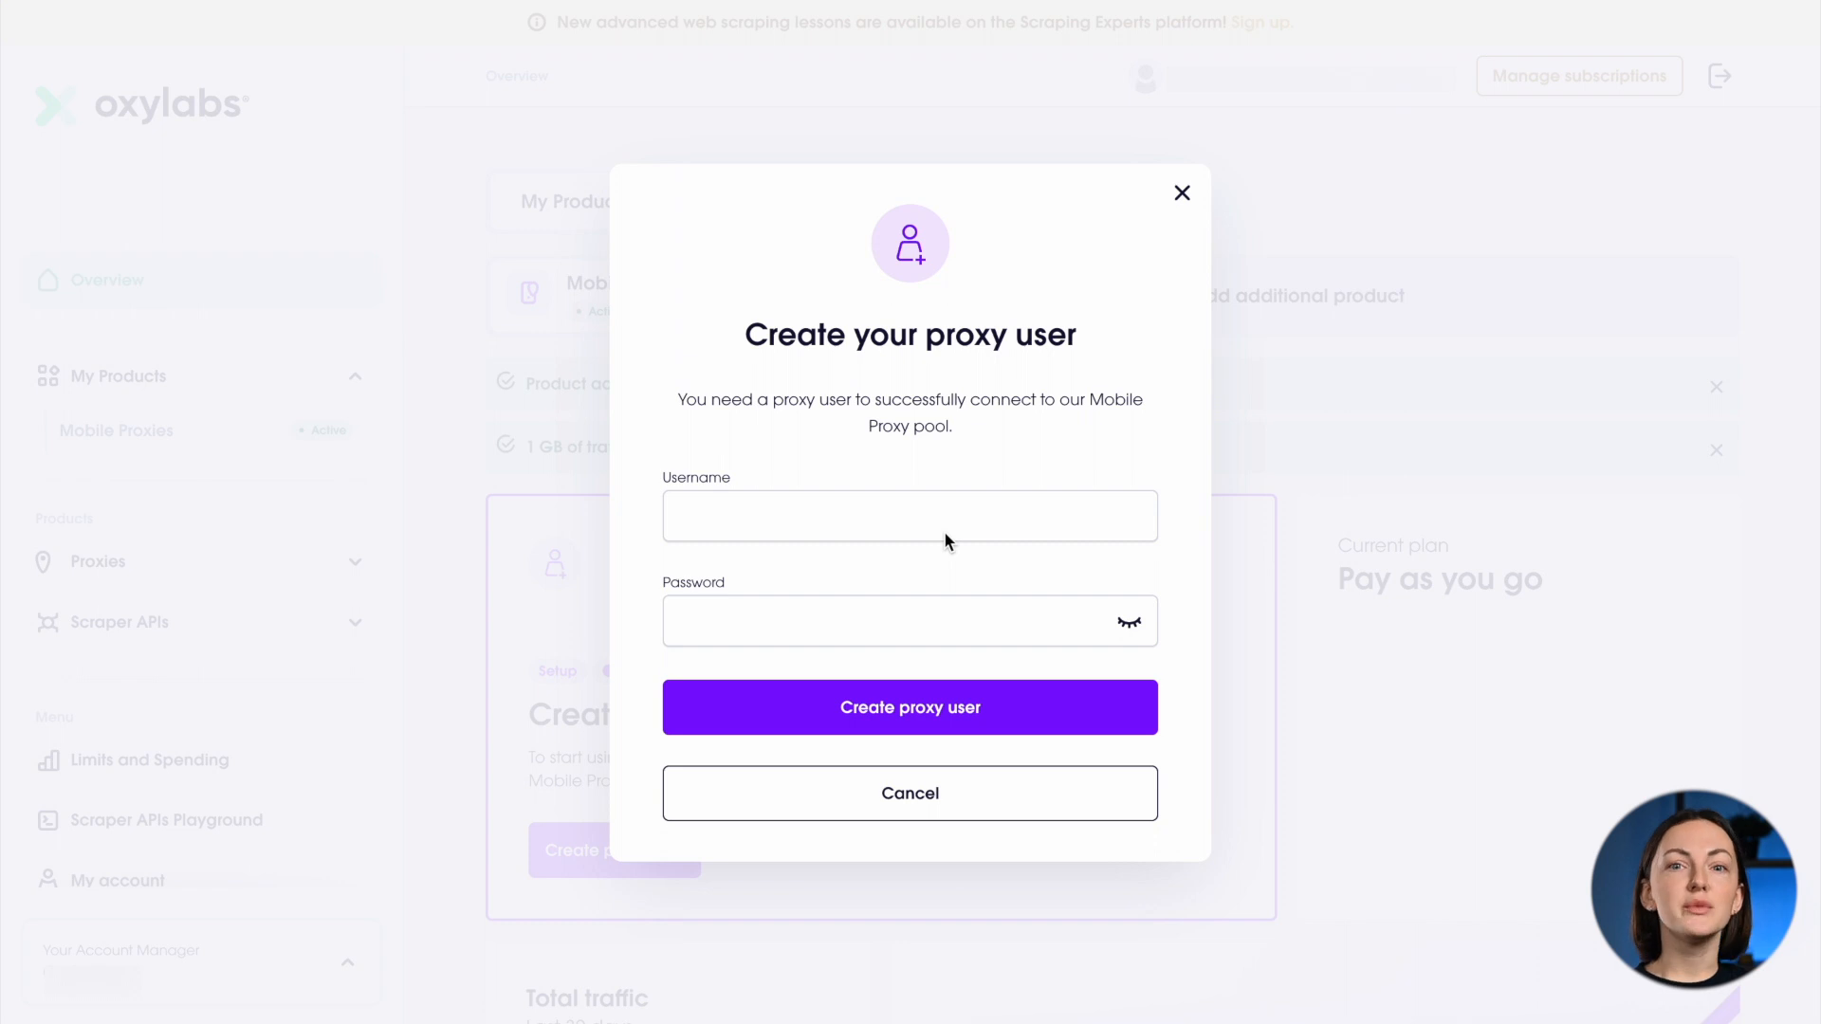
{"action": "type", "text": "MobileProxies_Test"}
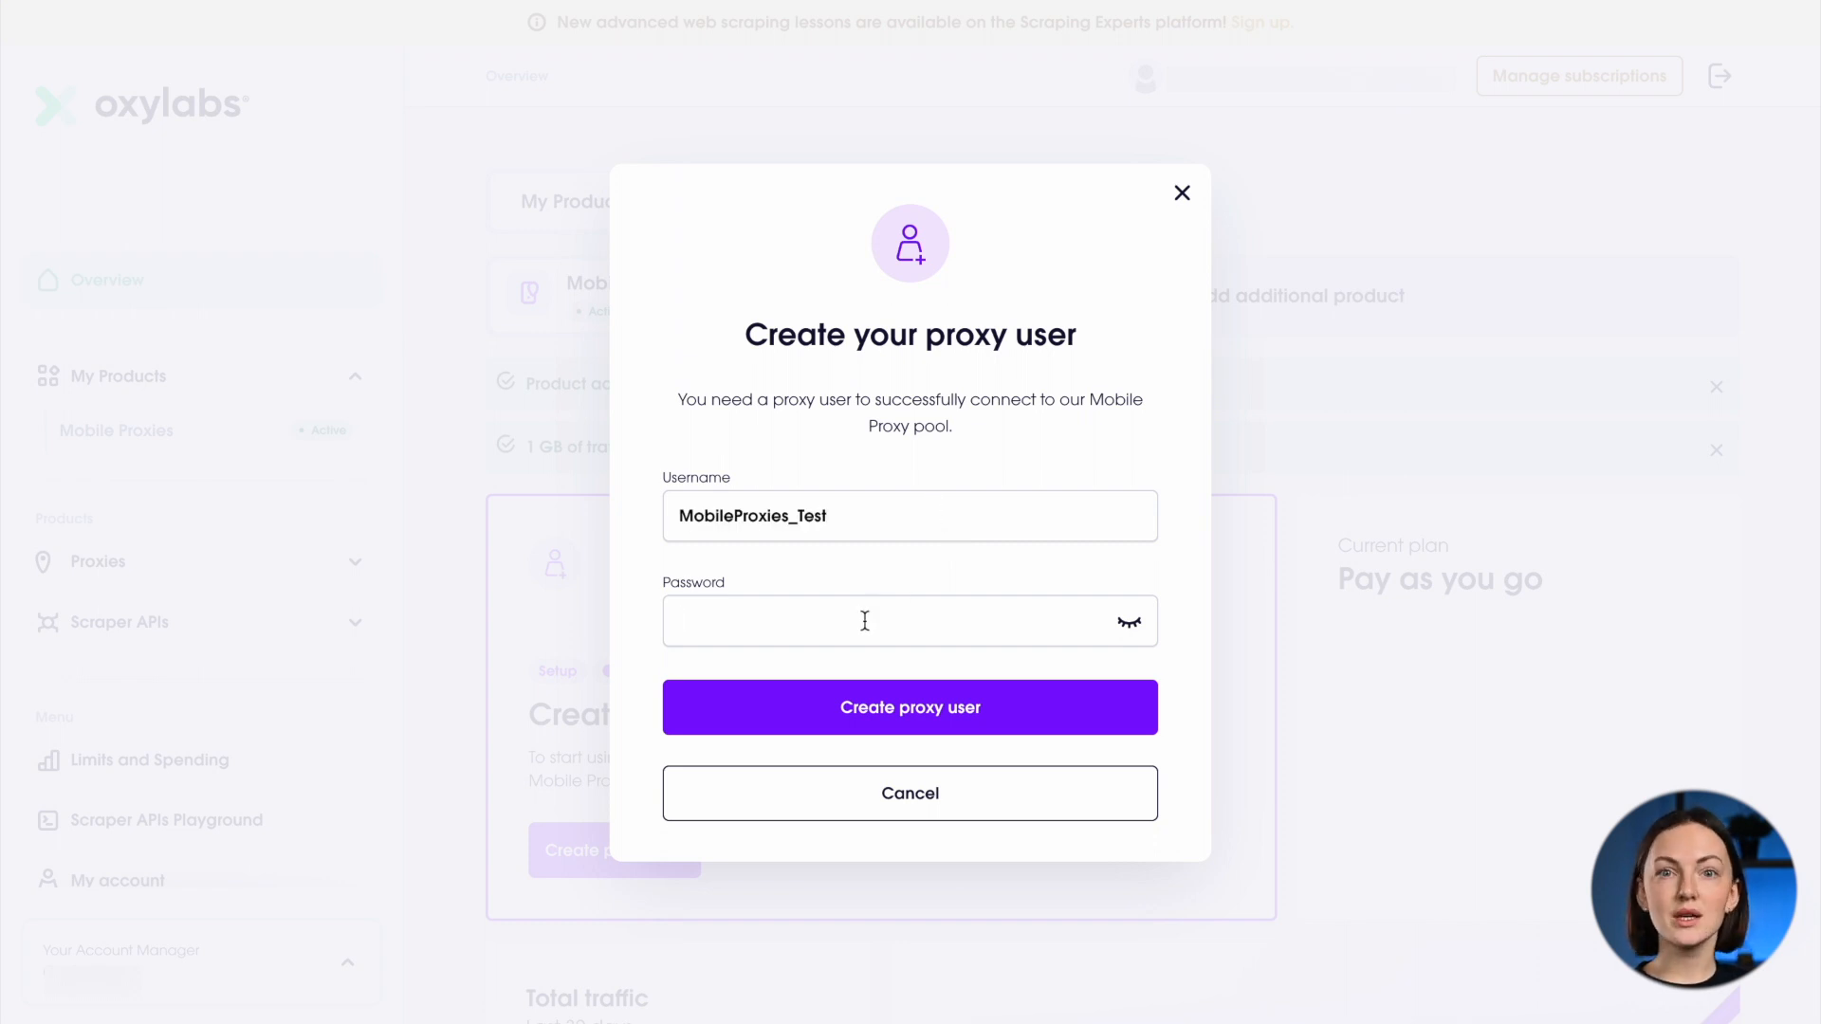
{"action": "type", "text": "password"}
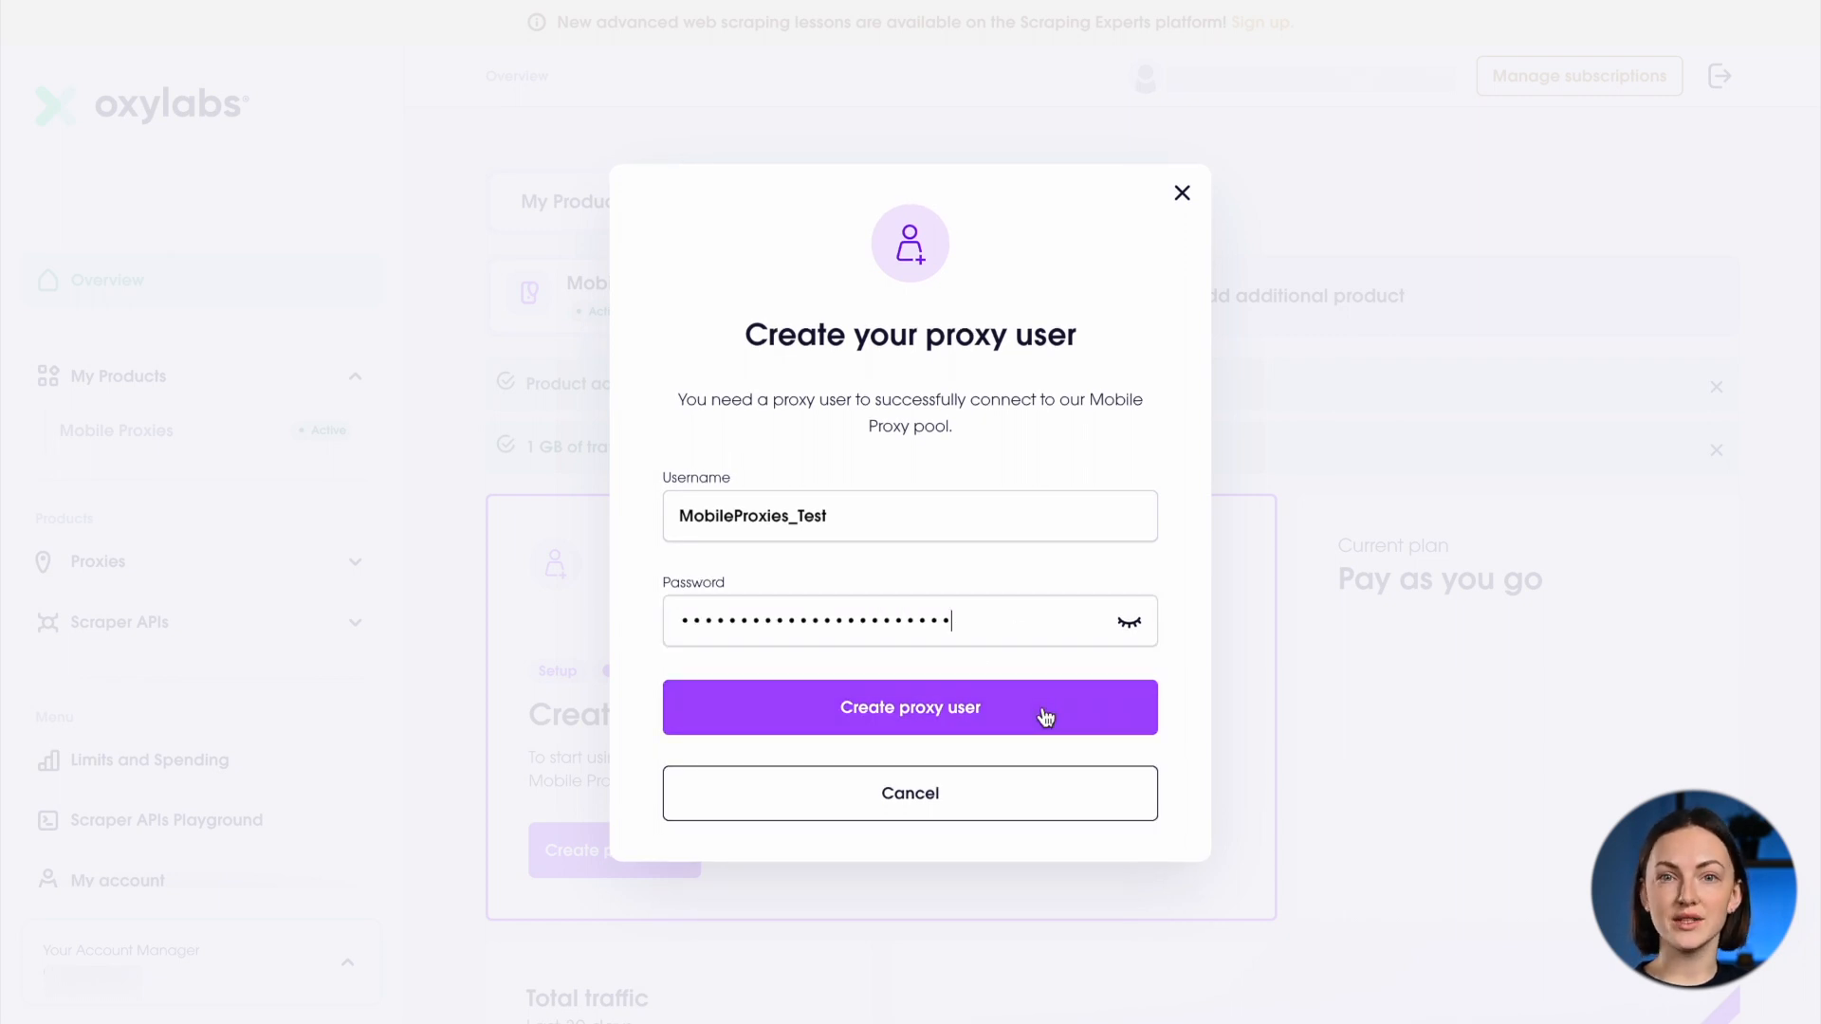
{"action": "left_click", "coordinate": [909, 707]}
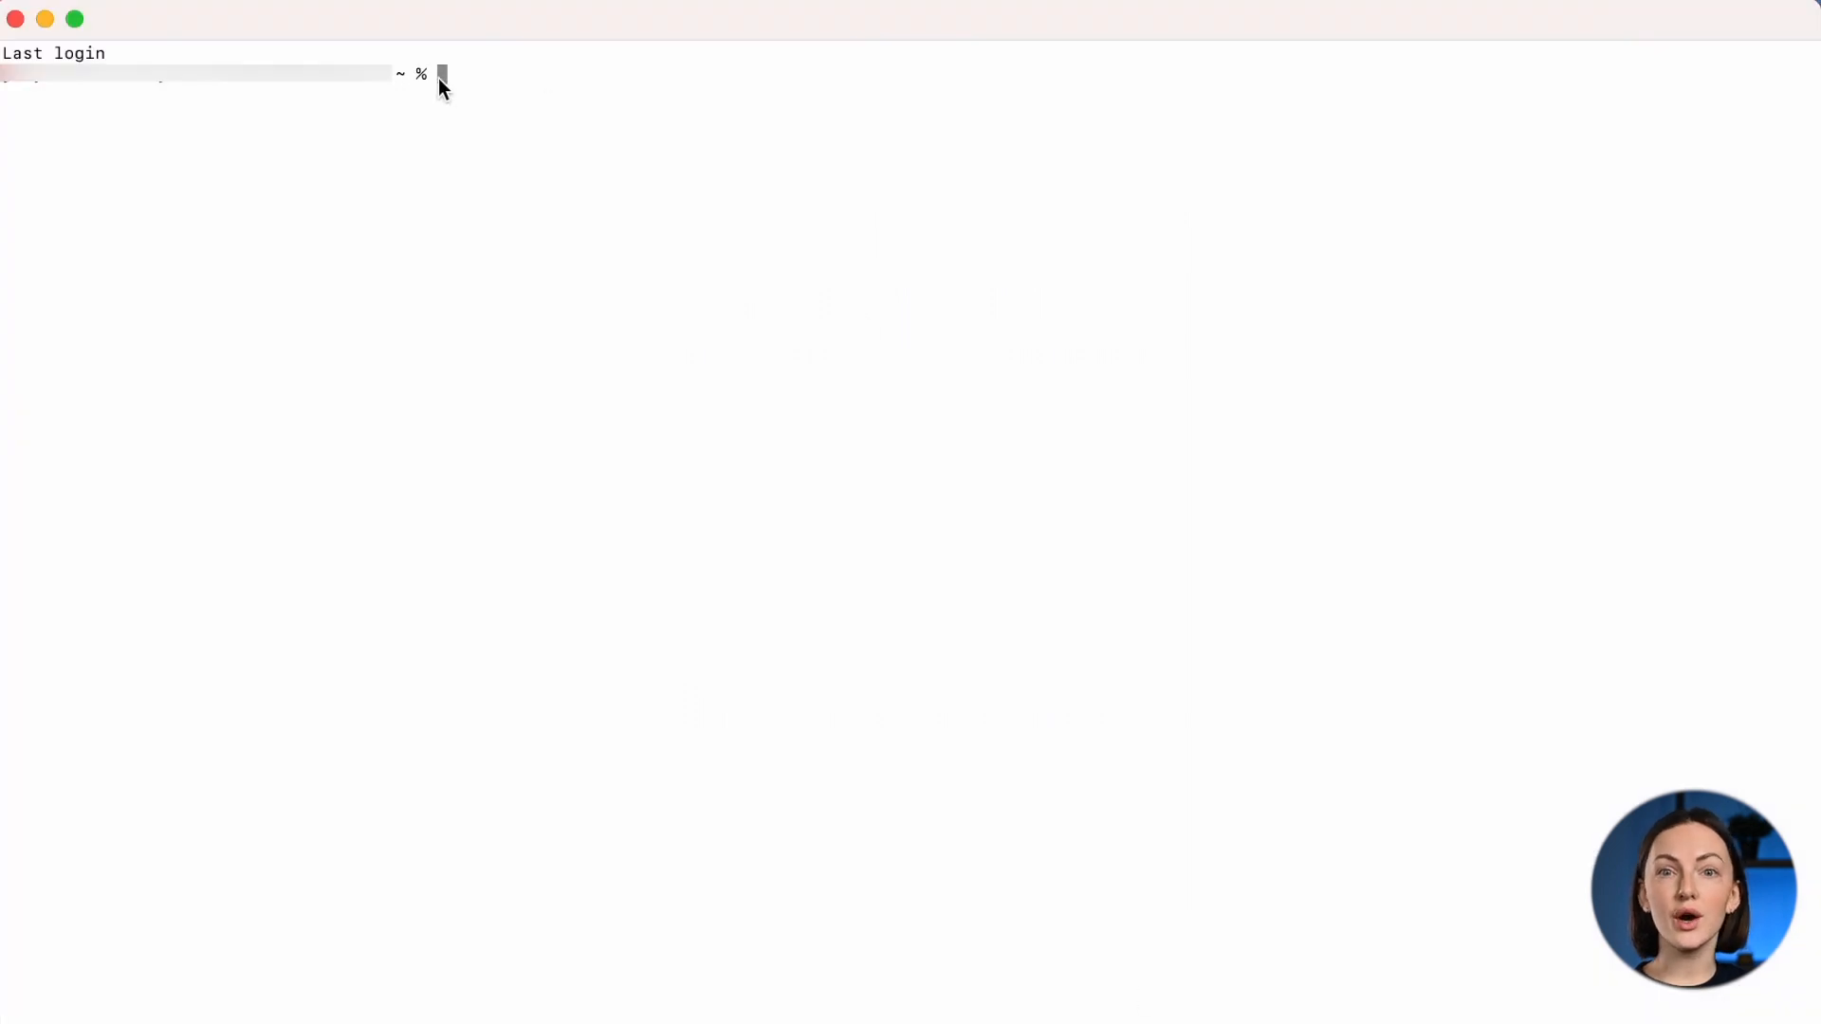
{"action": "type", "text": "curl 'https://ip.oxylabs.io/location' -U 'customer-...' -x 'pr.oxylabs.io:7777'"}
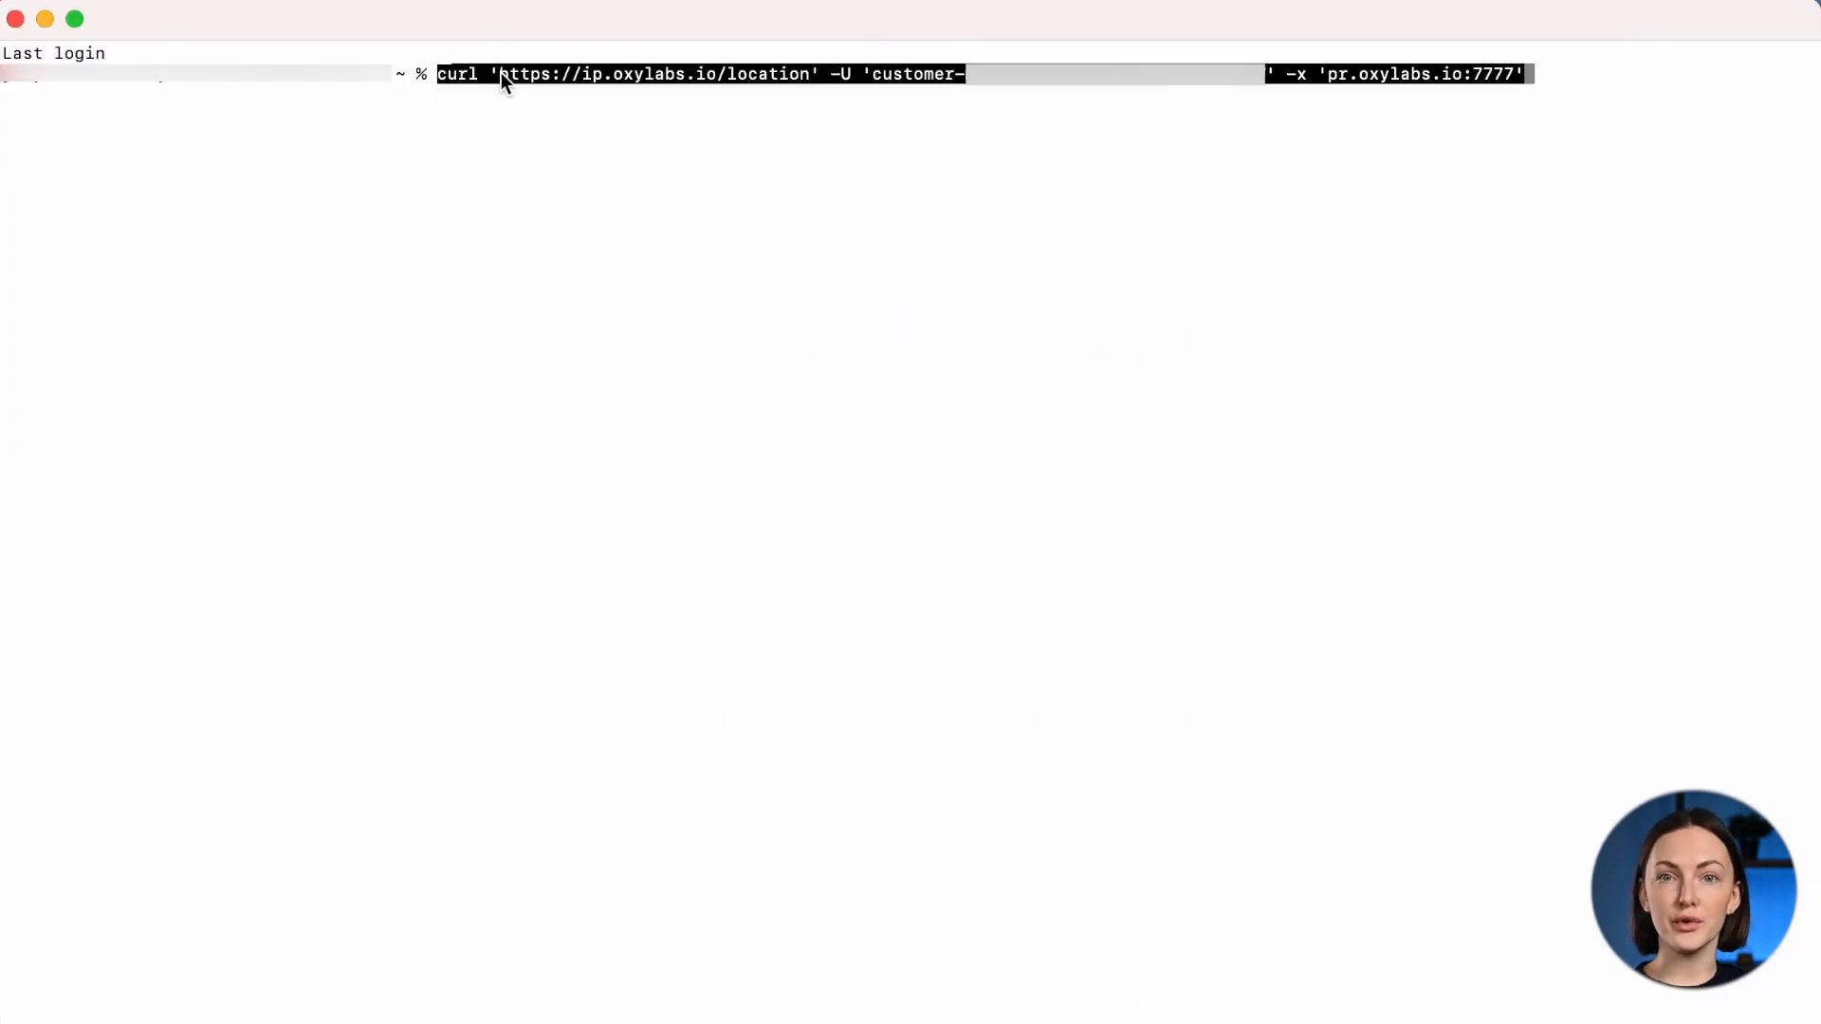
{"action": "mouse_move", "coordinate": [1329, 88]}
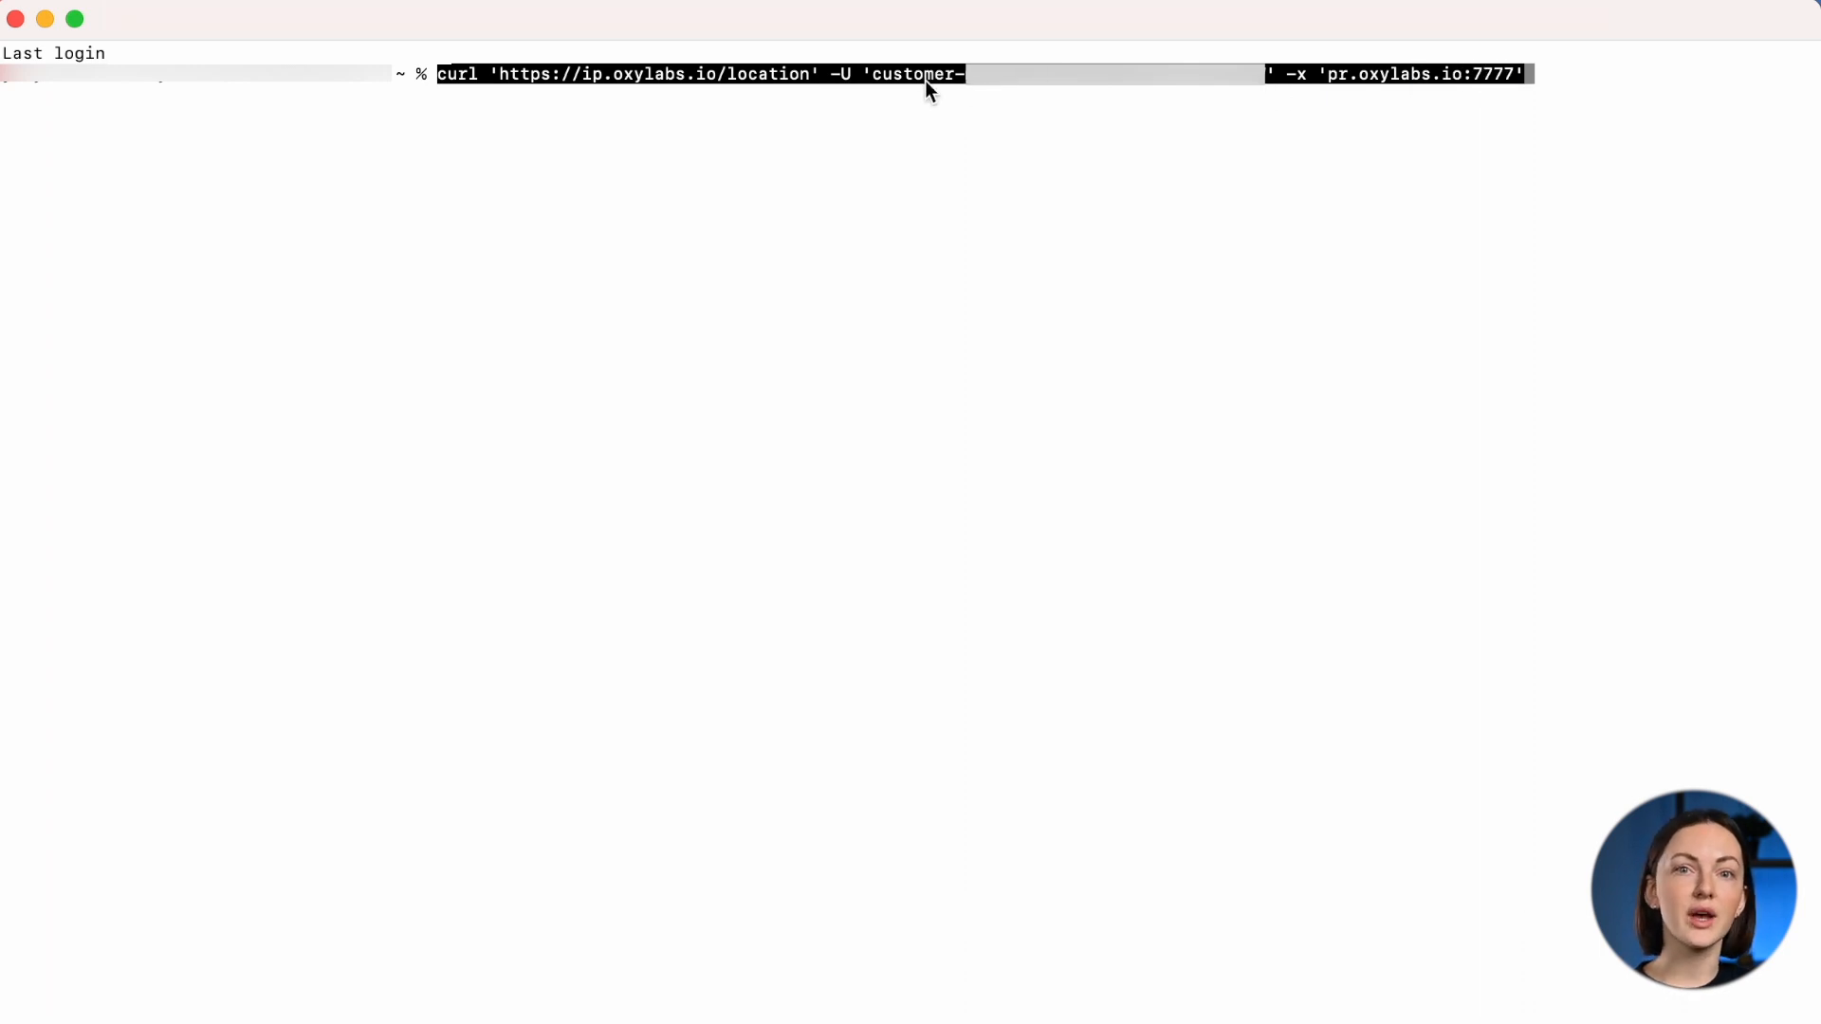
{"action": "double_click", "coordinate": [912, 74]}
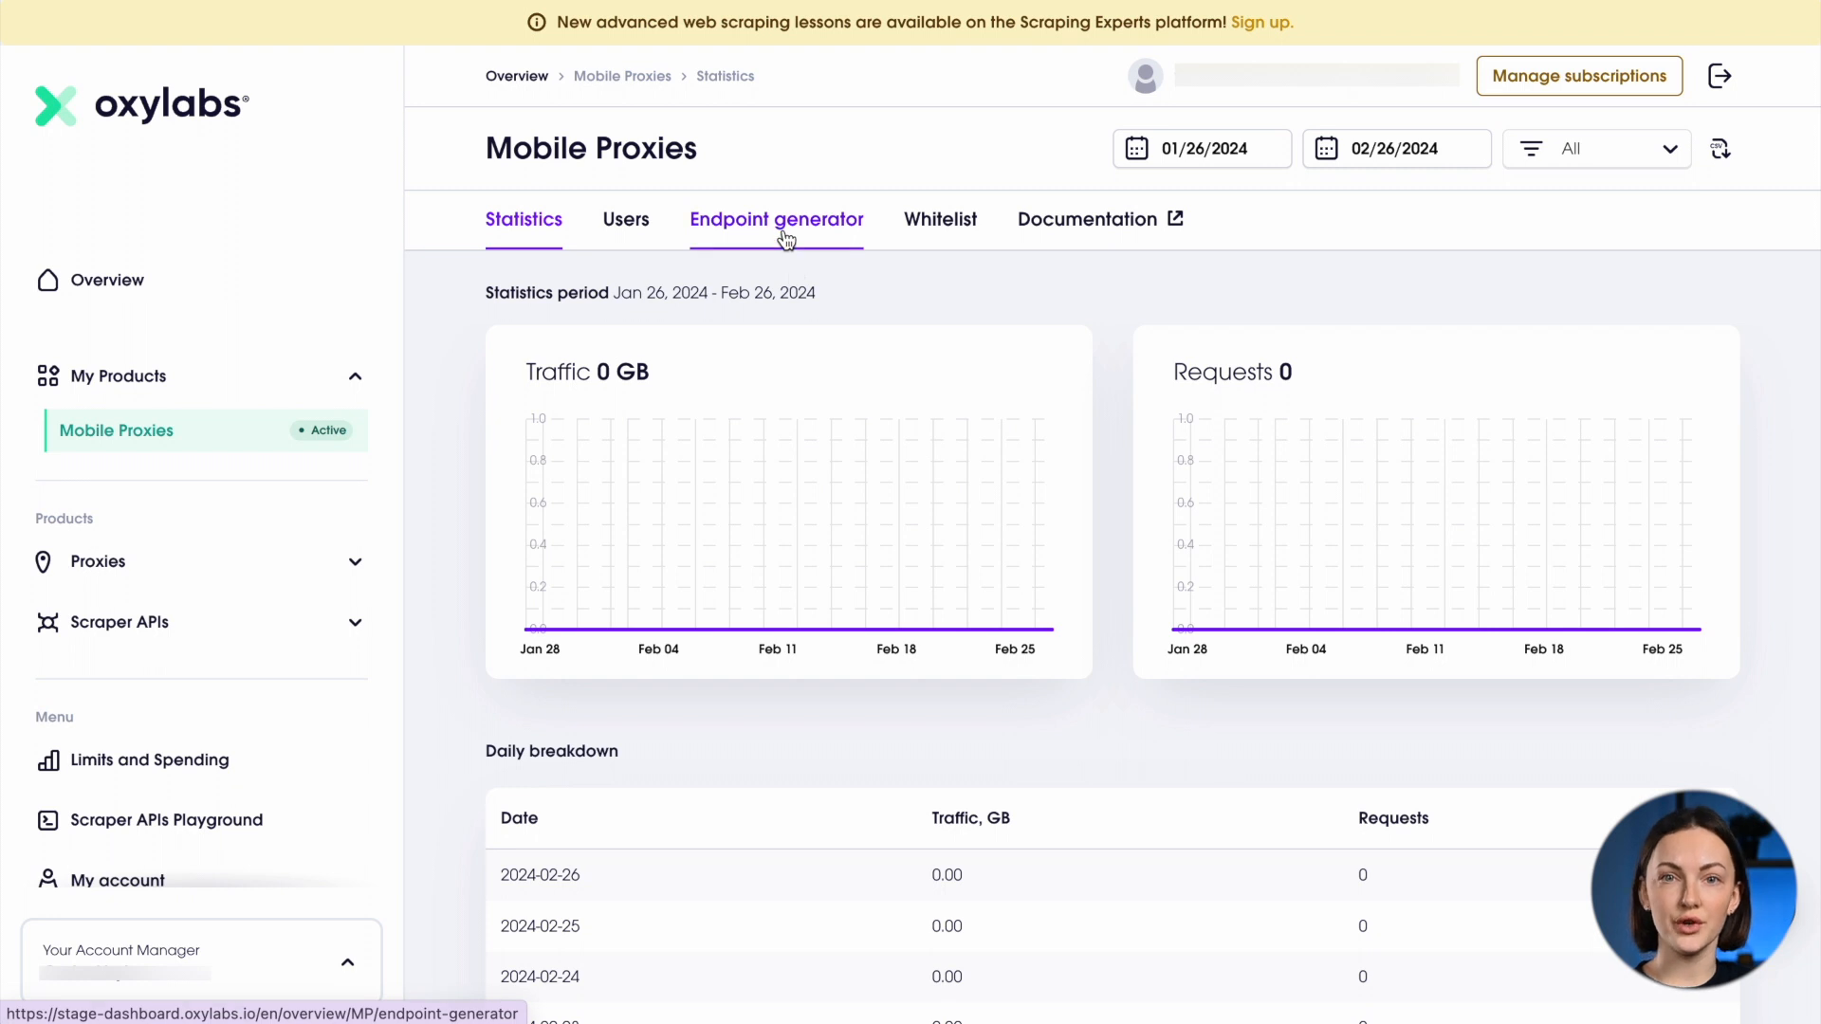
Review the endpoint generator's Region, Output, Authentication, Endpoint type, Location and Session sections for the Global backconnect endpoint.
{"action": "left_click", "coordinate": [776, 221]}
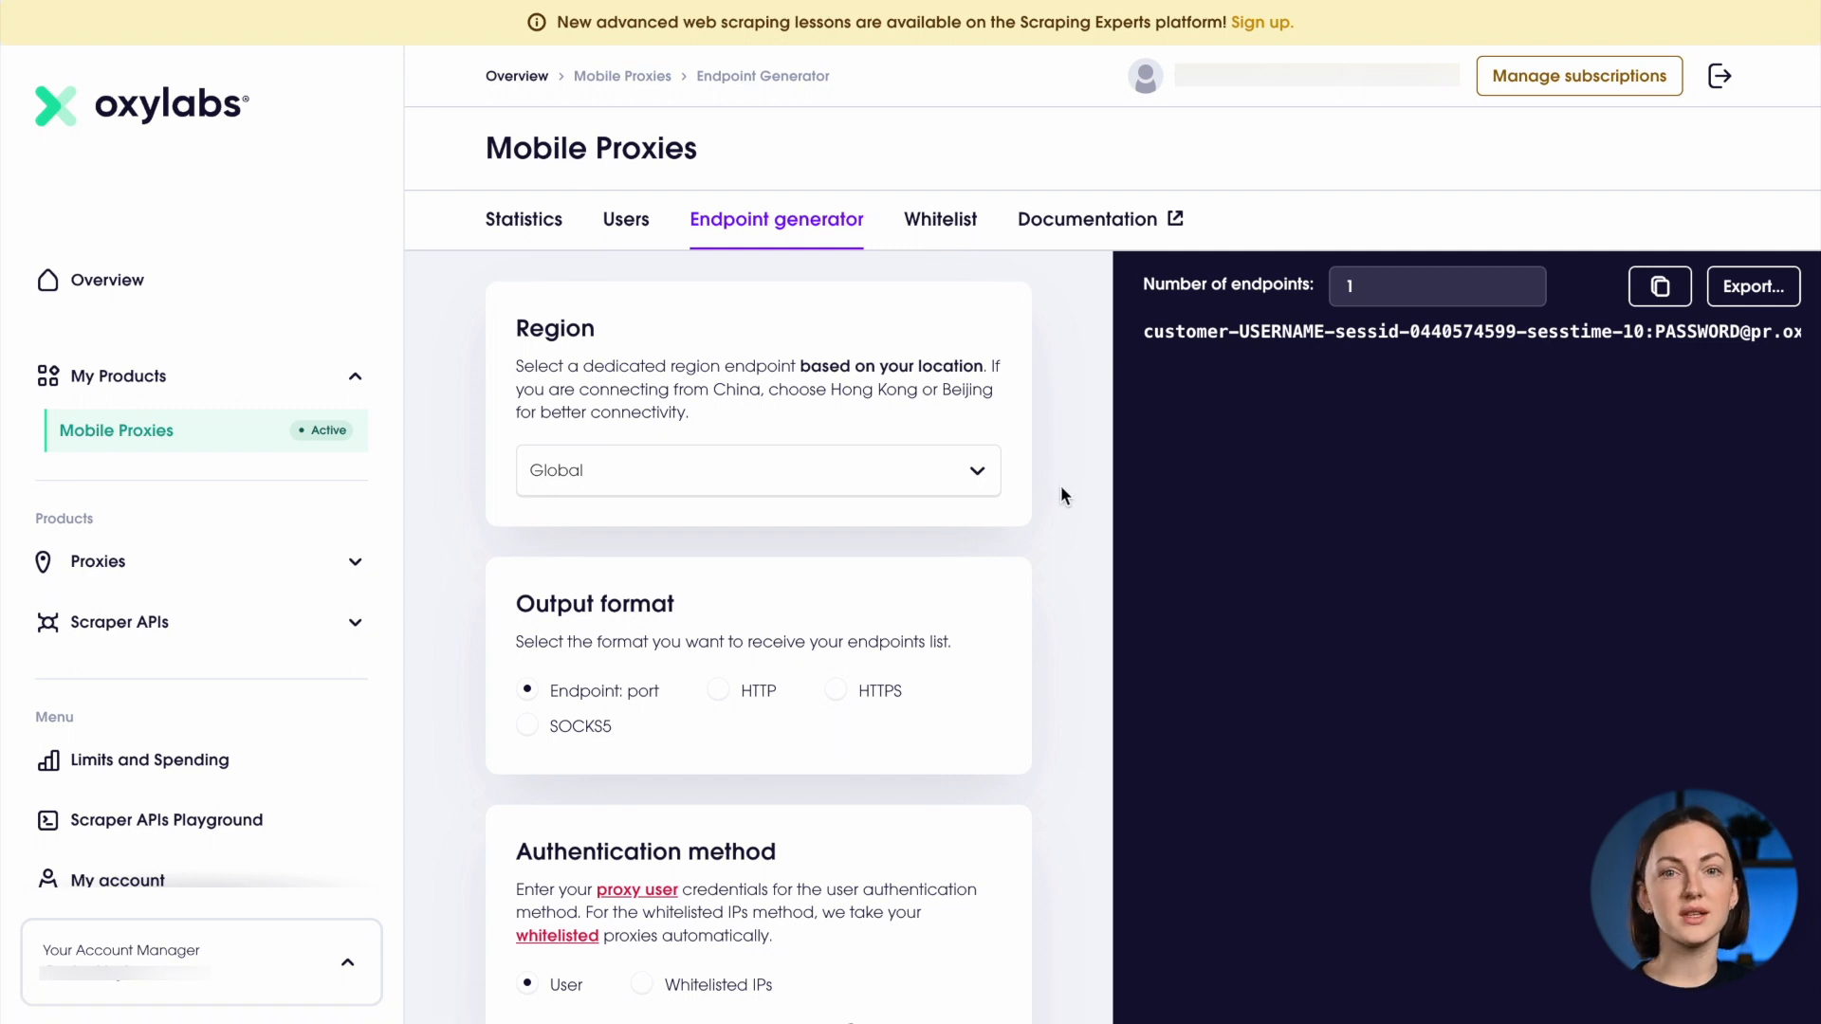
{"action": "scroll", "scroll_direction": "down", "scroll_amount": 3}
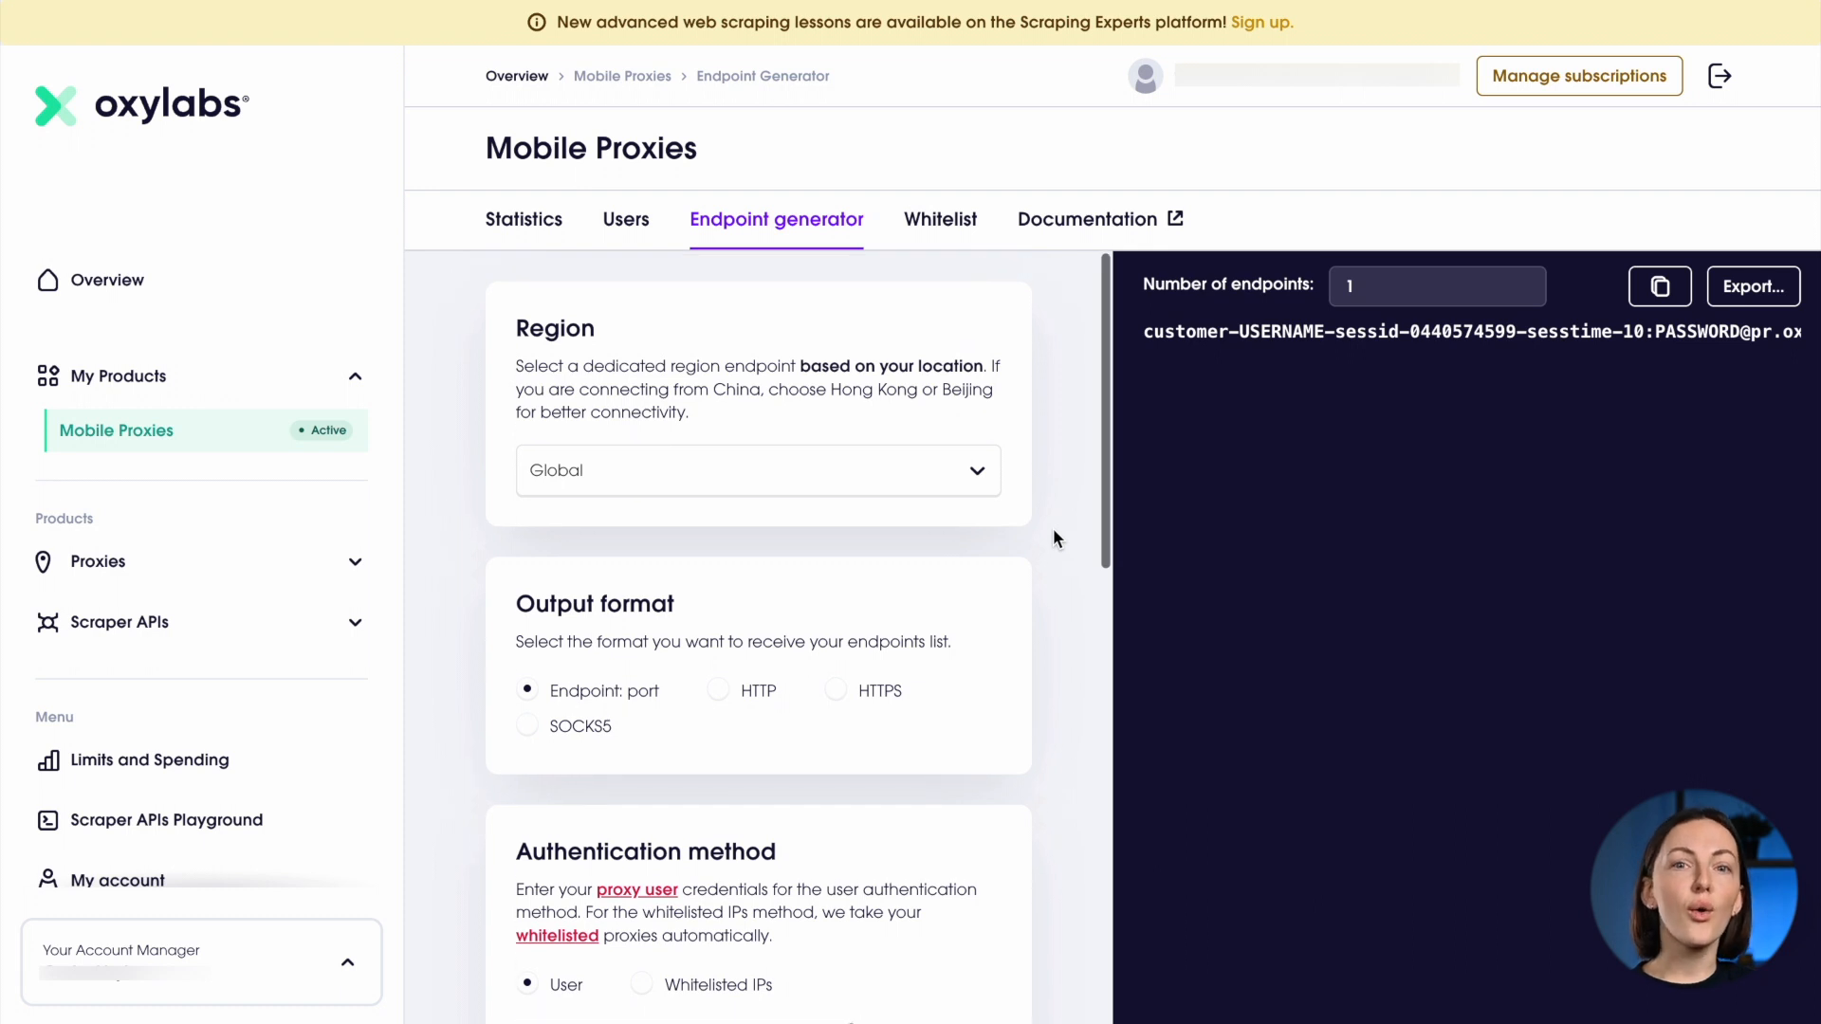
{"action": "scroll", "scroll_direction": "down", "scroll_amount": 3}
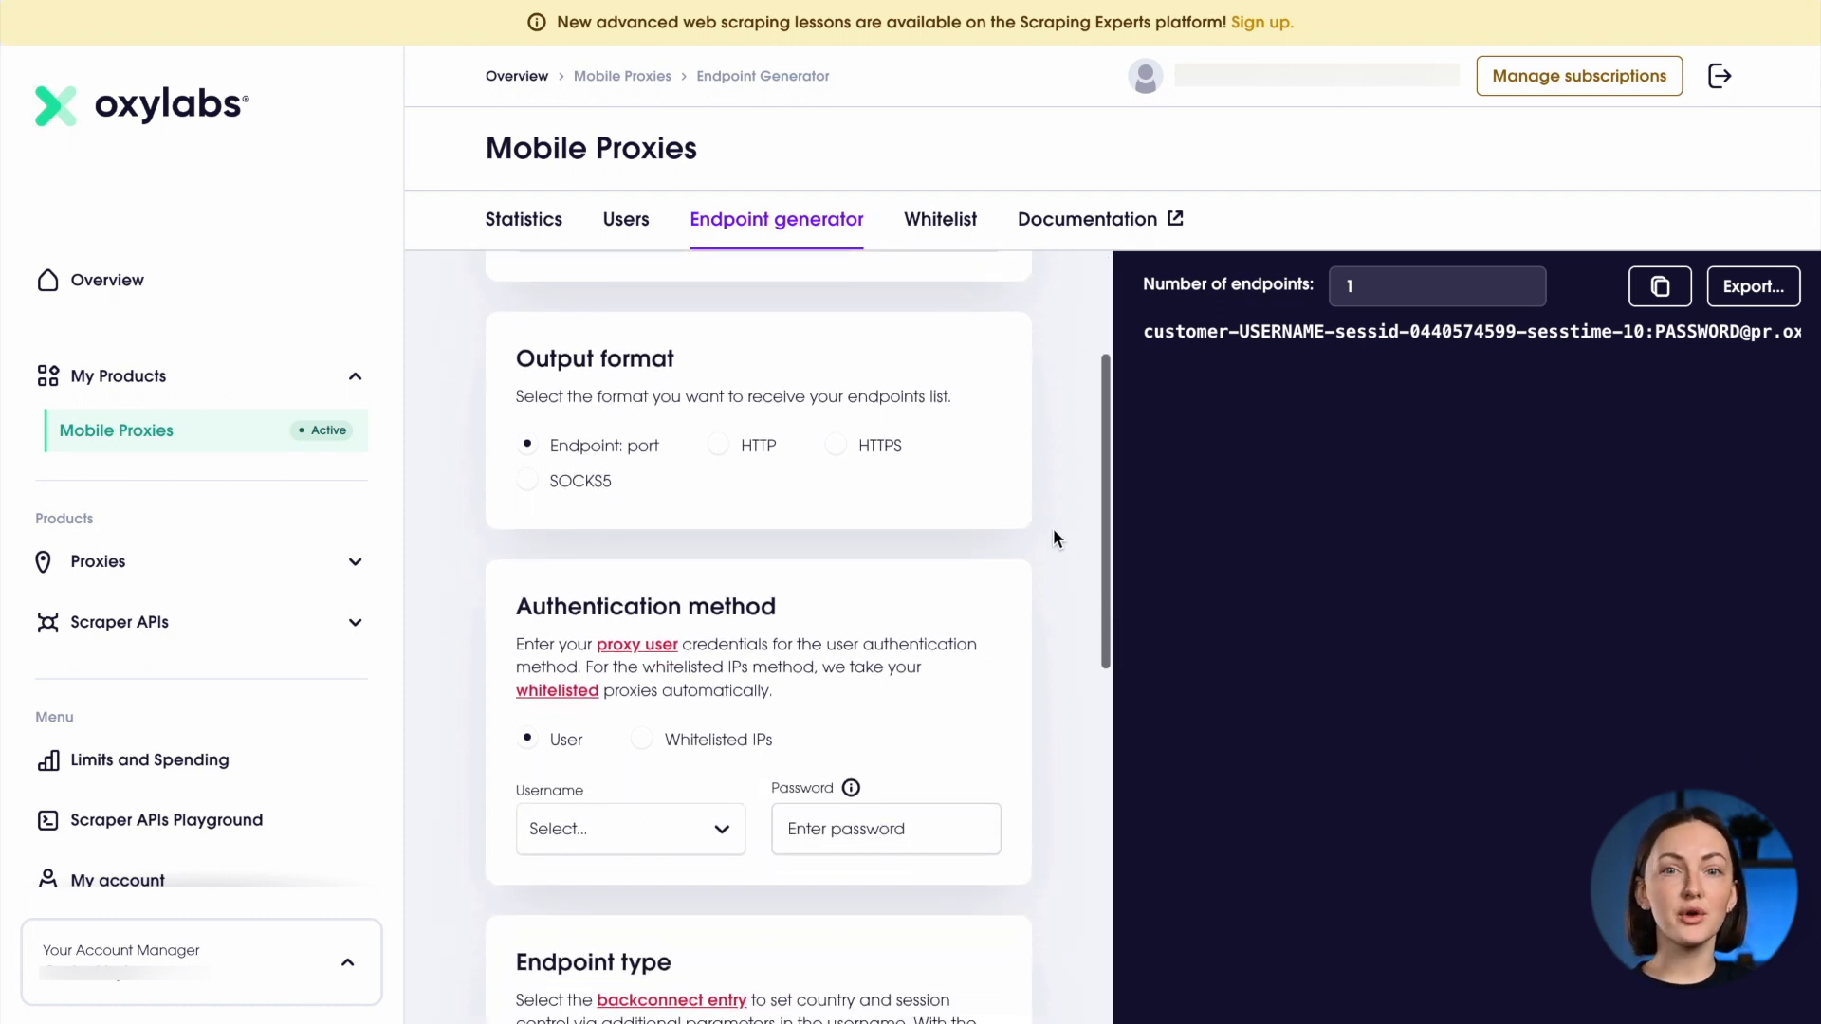
{"action": "scroll", "scroll_direction": "down", "scroll_amount": 3}
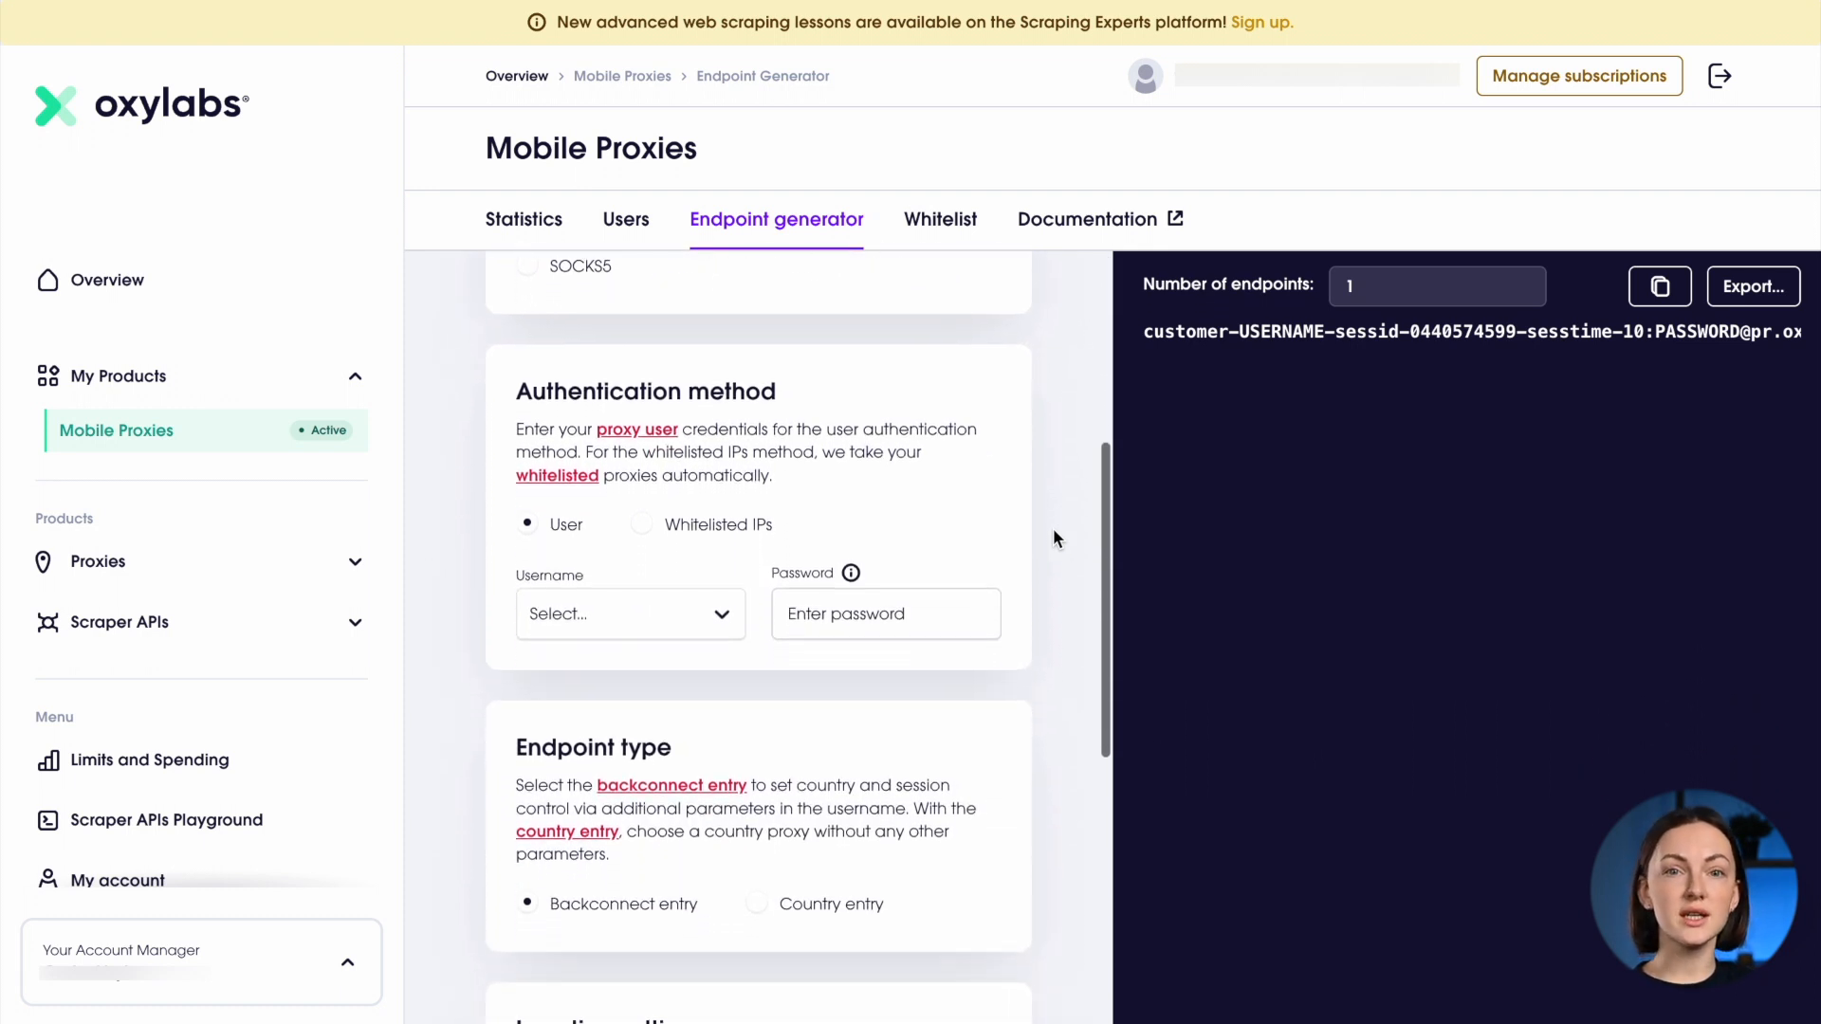
{"action": "scroll", "scroll_direction": "down", "scroll_amount": 3}
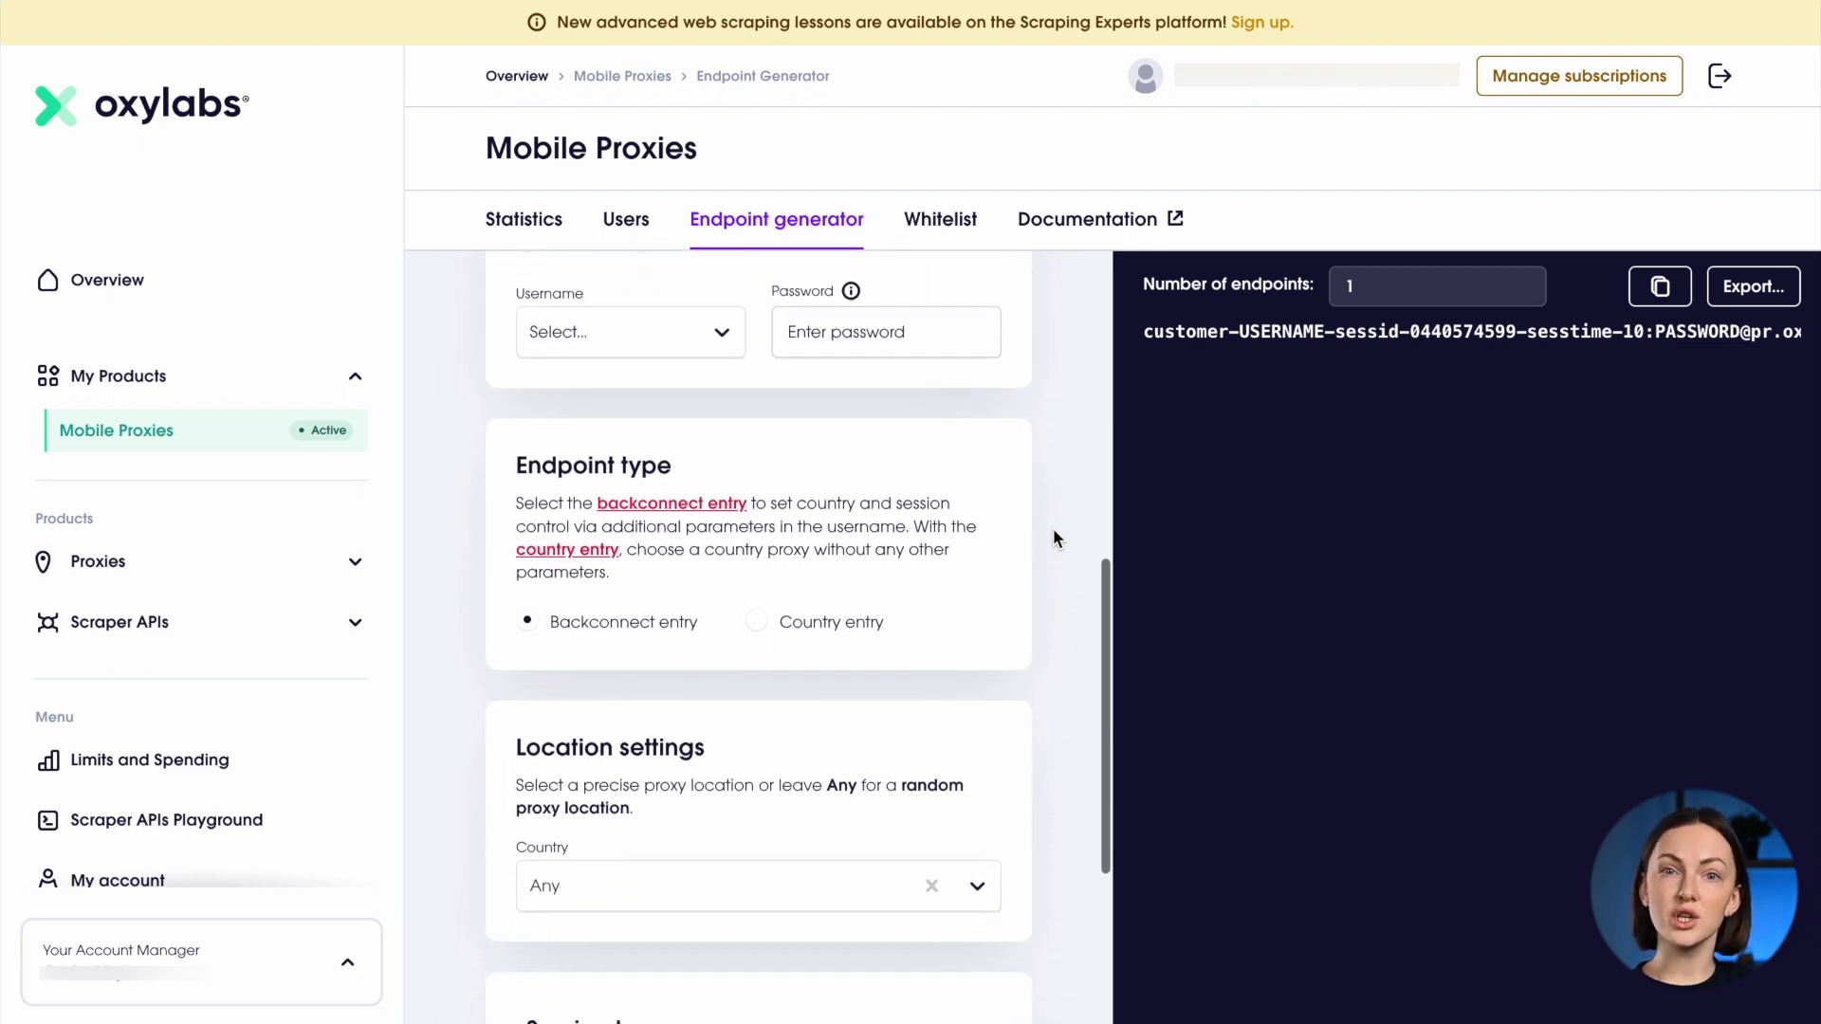
{"action": "scroll", "scroll_direction": "down", "scroll_amount": 3}
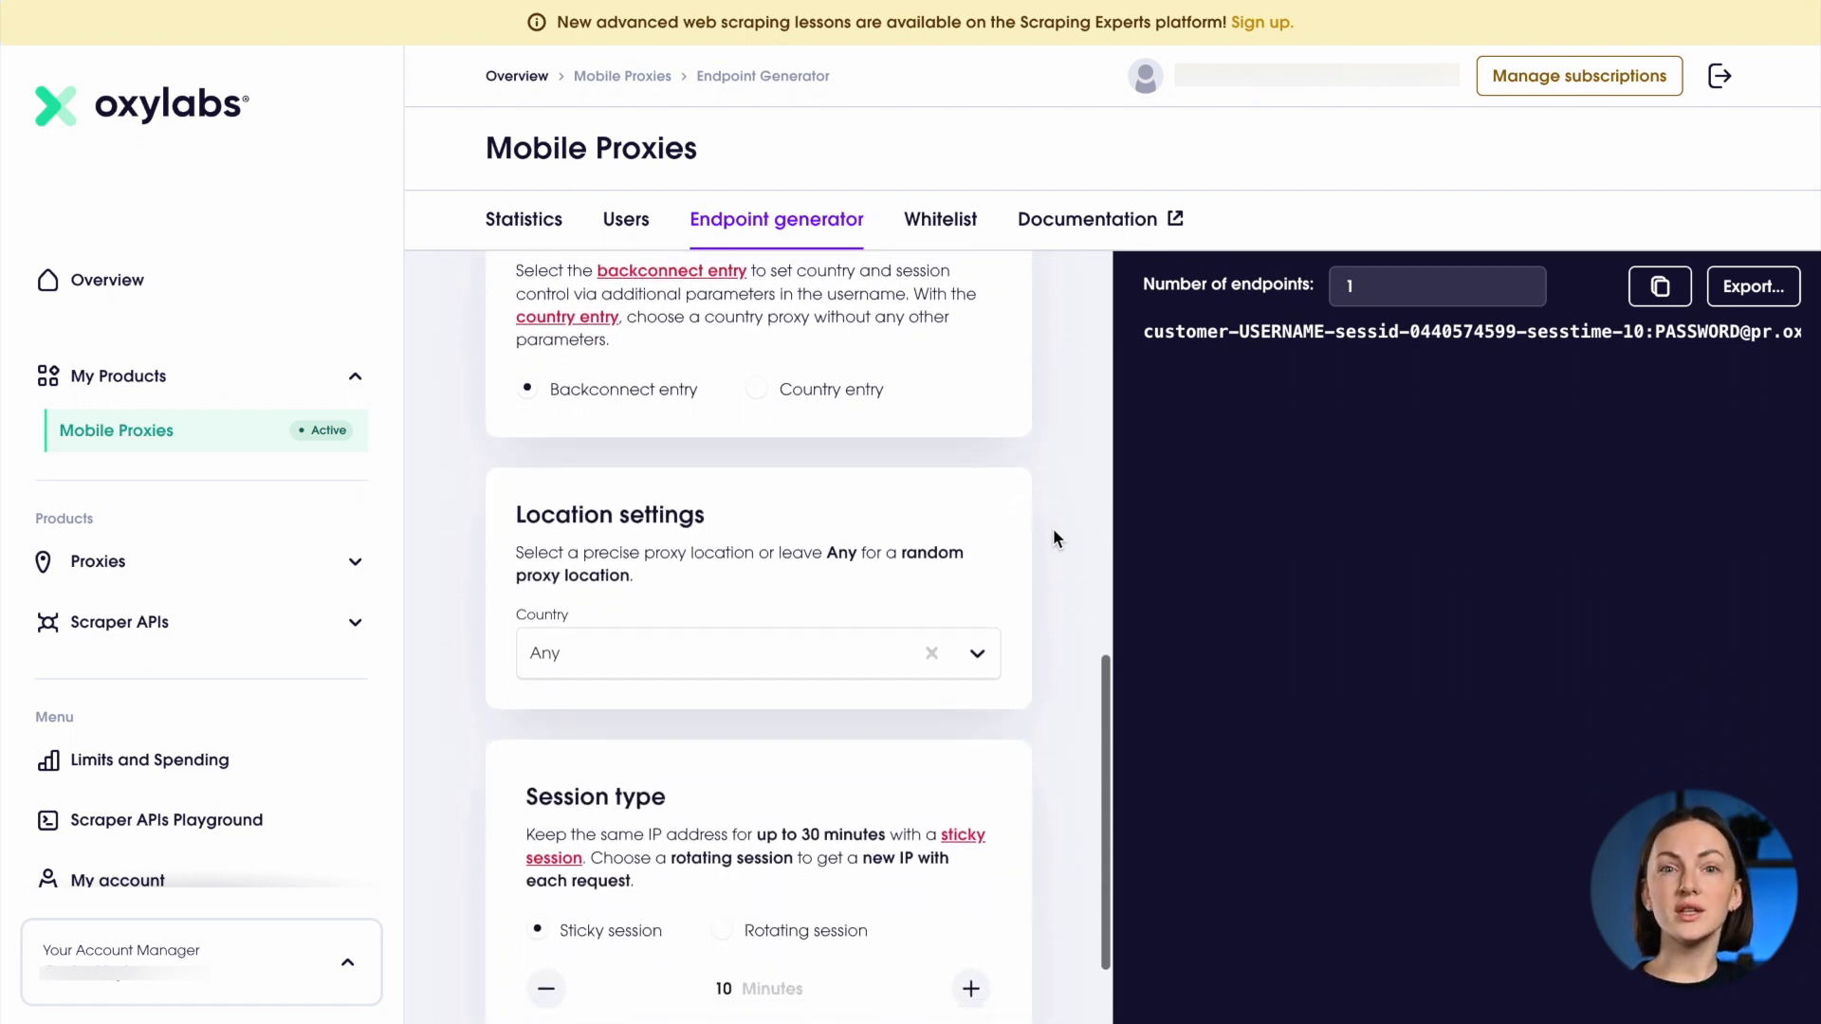
{"action": "scroll", "scroll_direction": "down", "scroll_amount": 3}
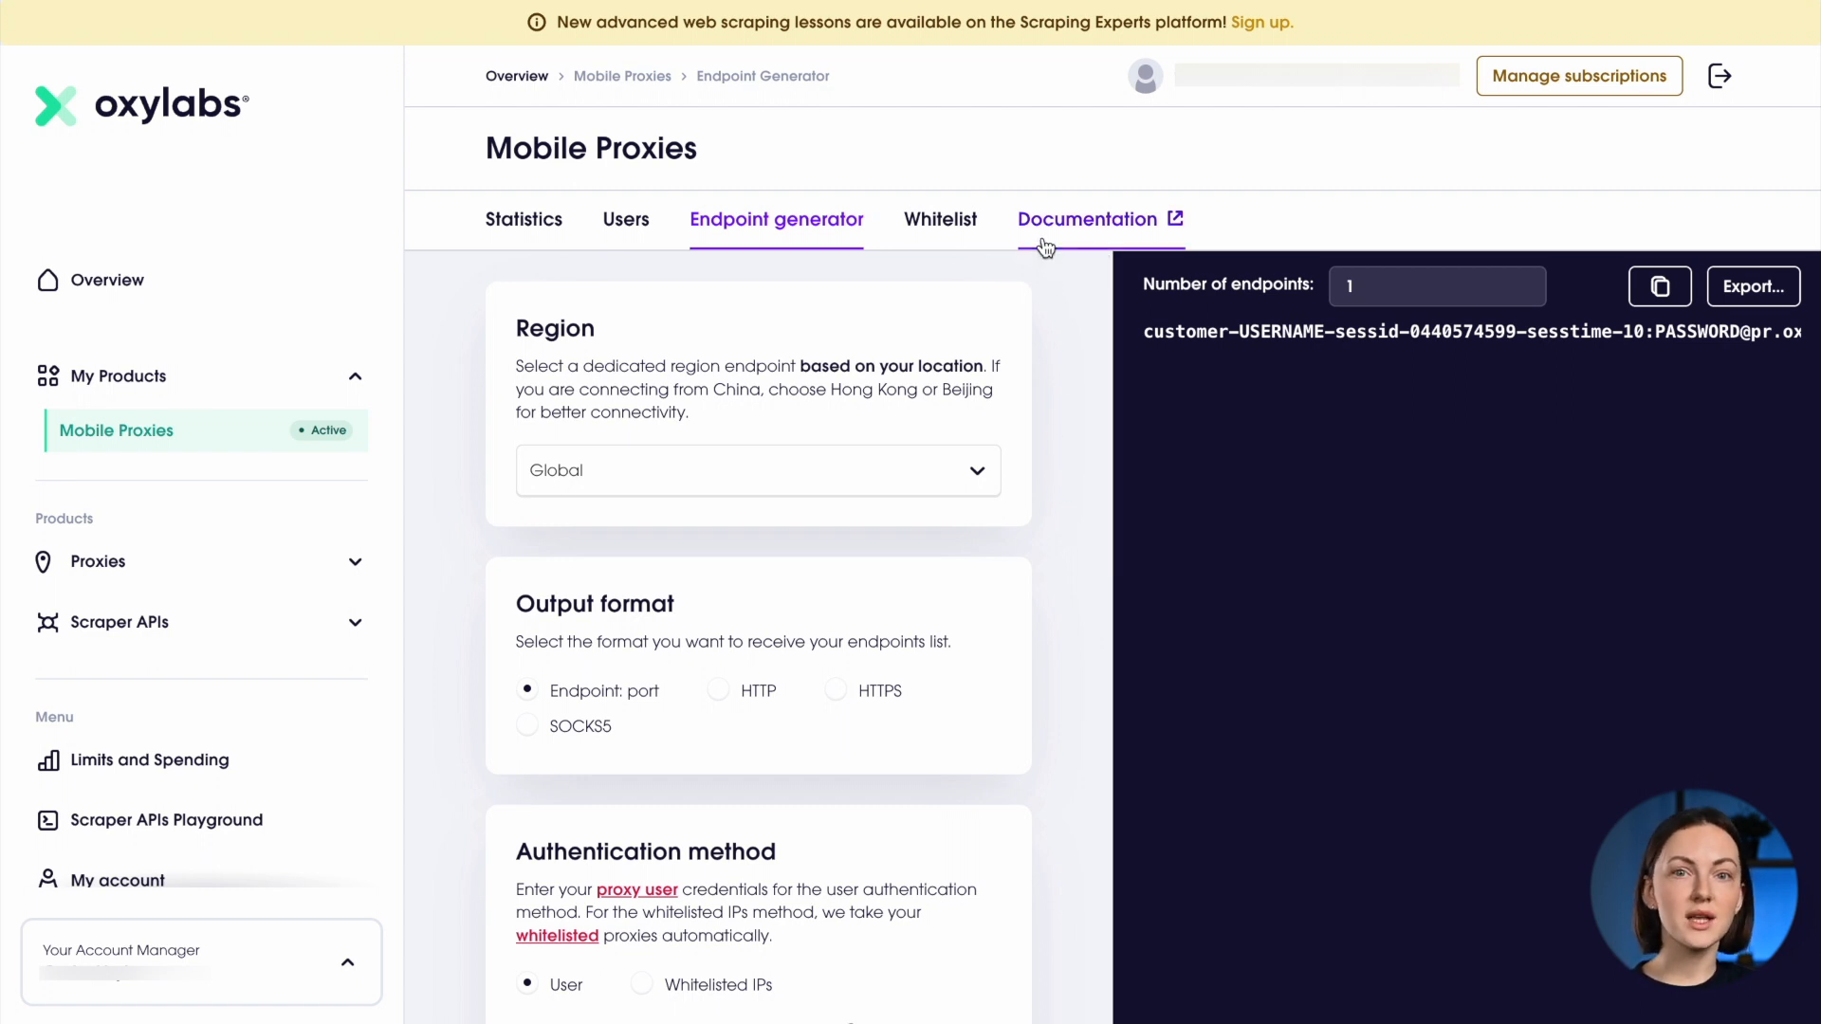
Show the Mobile Proxies overview page in Oxylabs Documentation (GitBook).
{"action": "left_click", "coordinate": [1087, 220]}
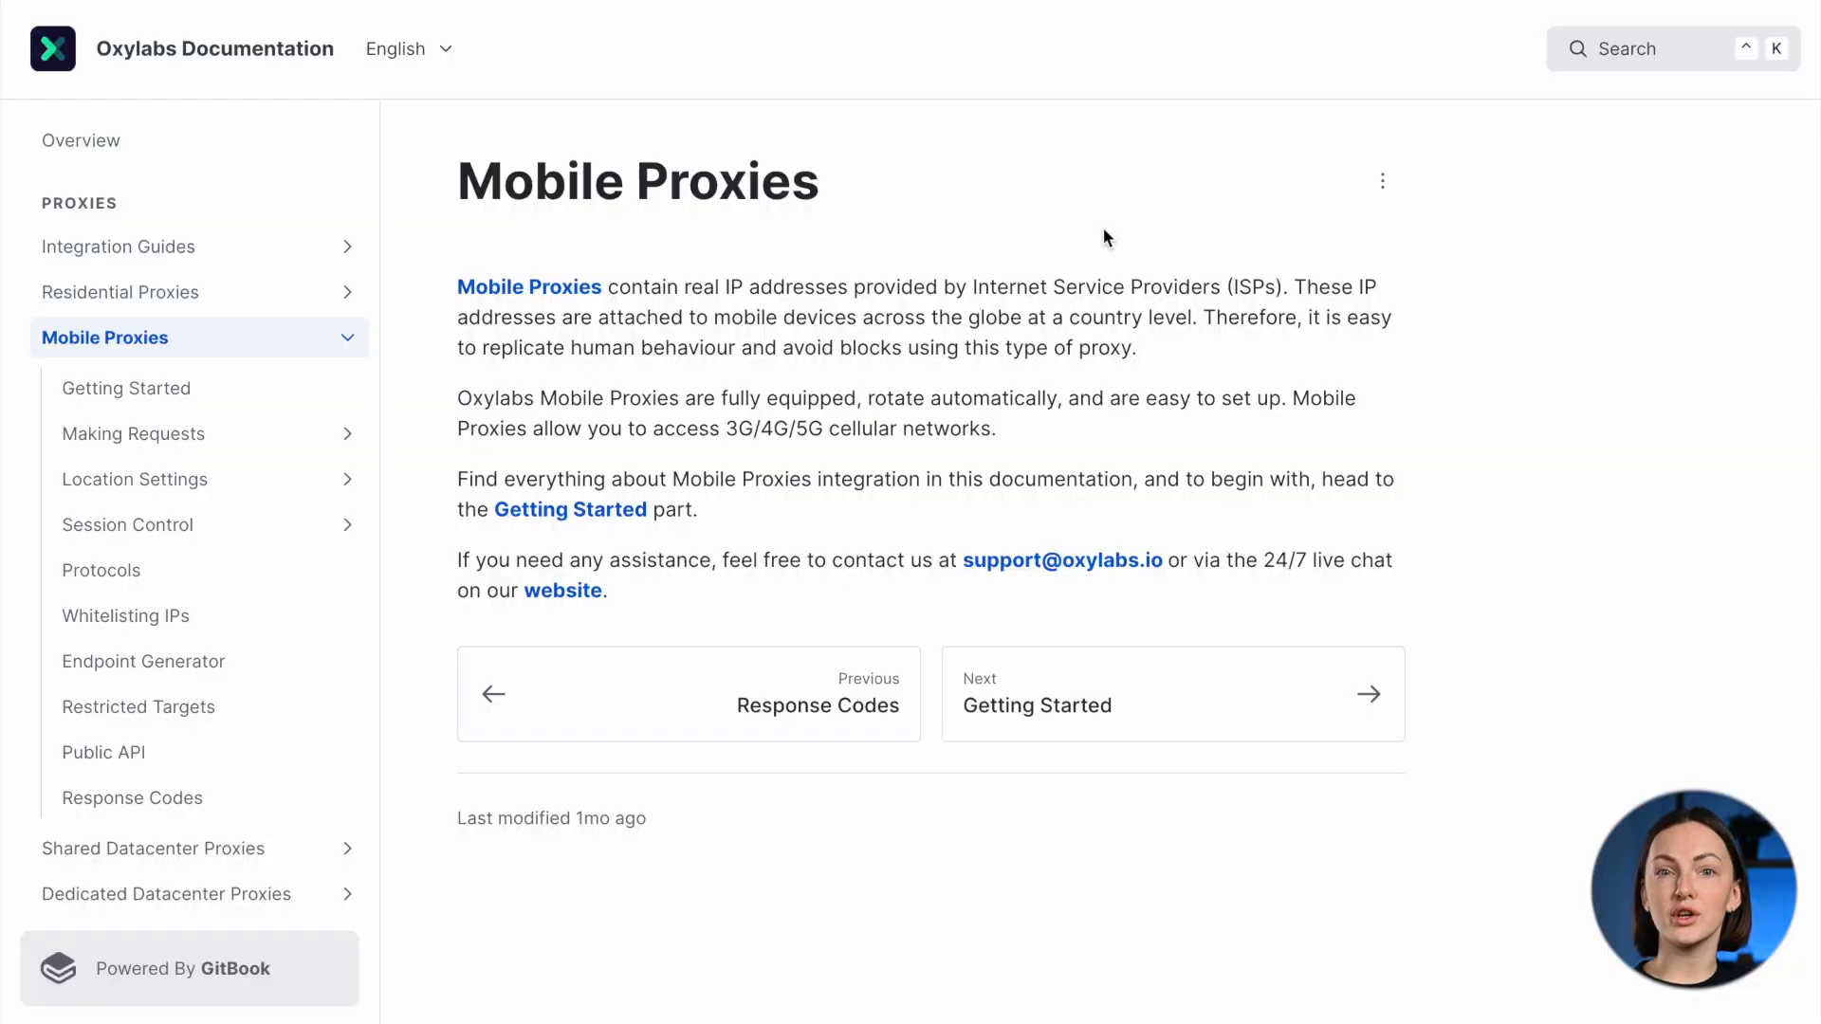
{"action": "mouse_move", "coordinate": [1495, 493]}
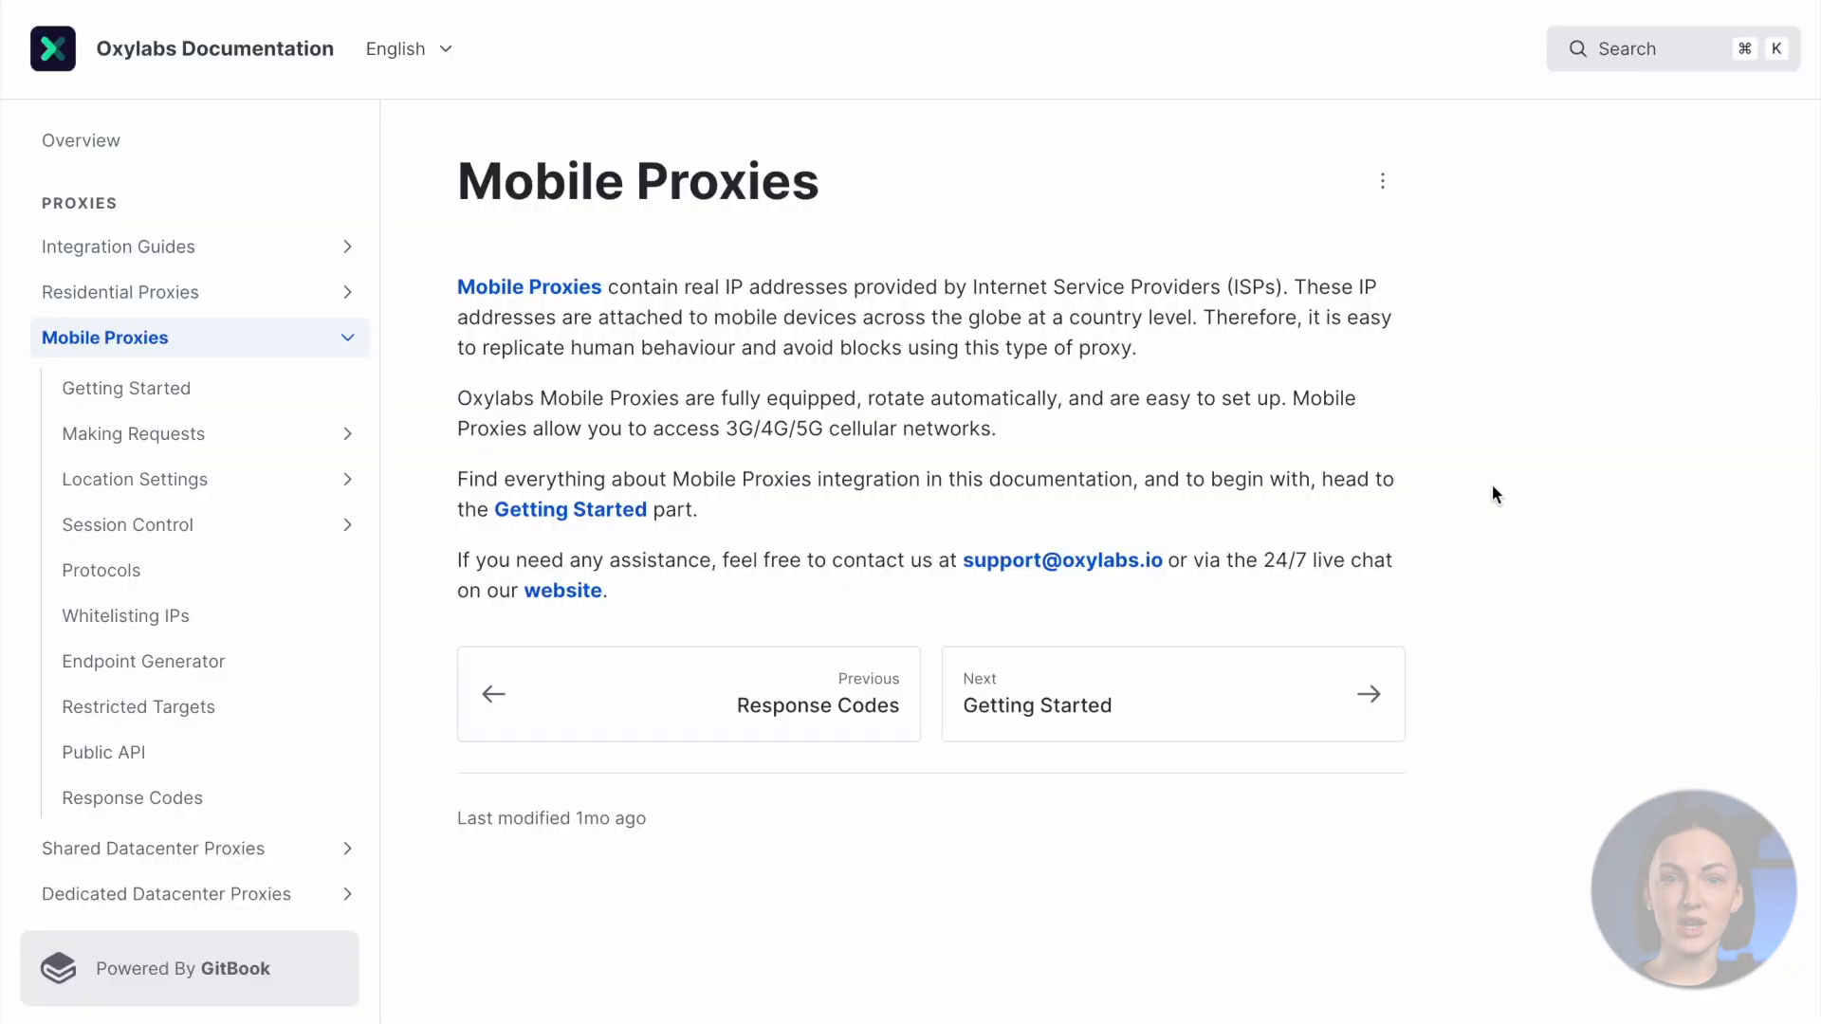